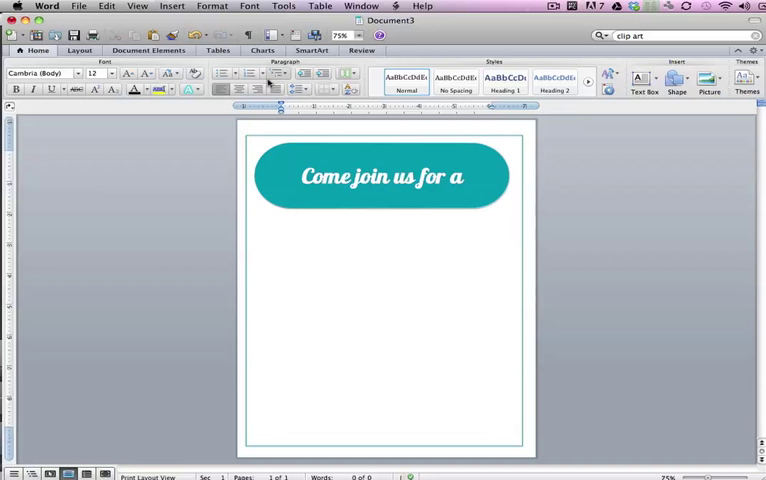
- Insert a 'Your Text Here' WordArt placeholder below the teal 'Come join us for a' banner
click(282, 214)
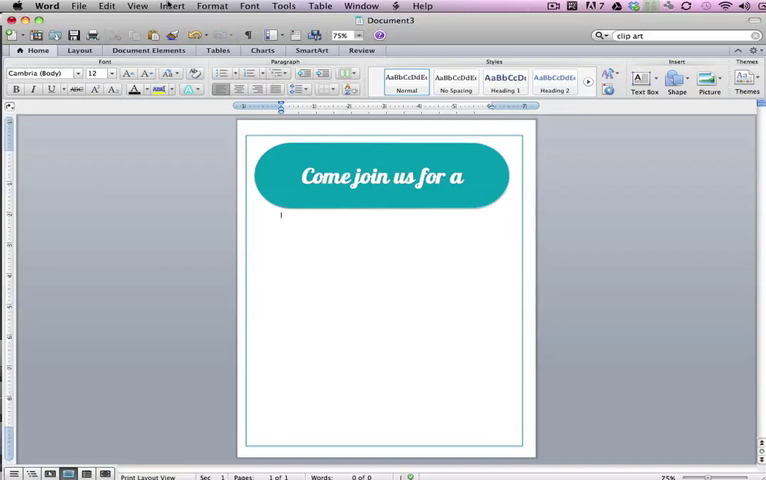
click(175, 9)
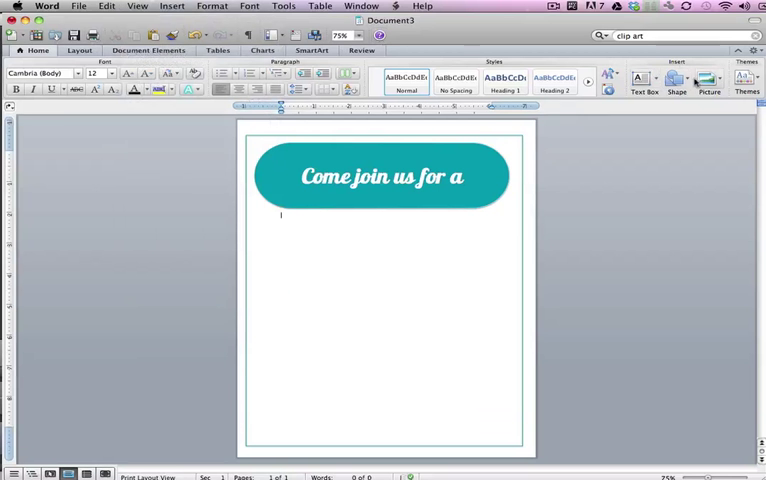
mouse_move(705, 82)
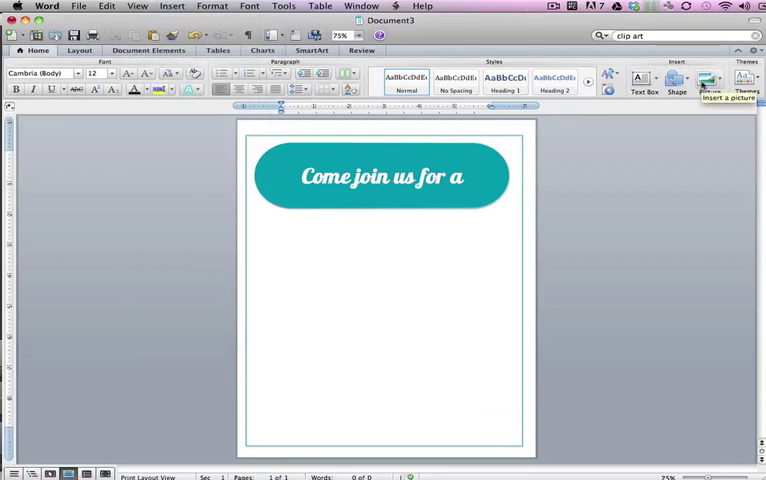
click(161, 7)
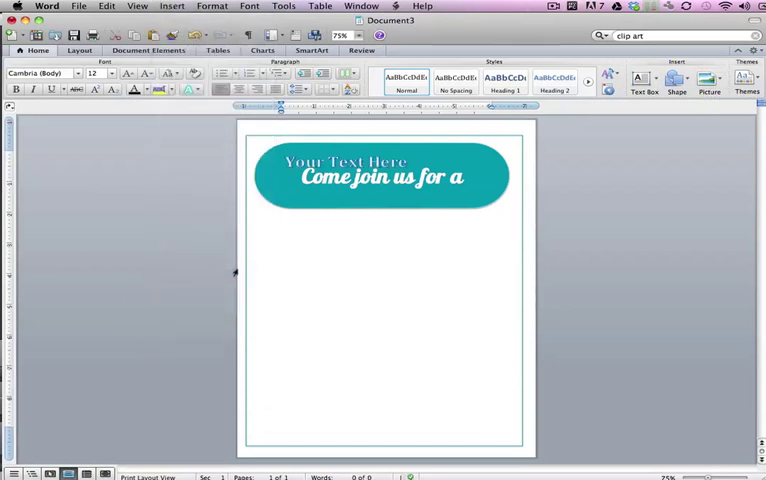
- Move the WordArt below the banner, change its text to 'Bake Sale', and resize the box
click(346, 161)
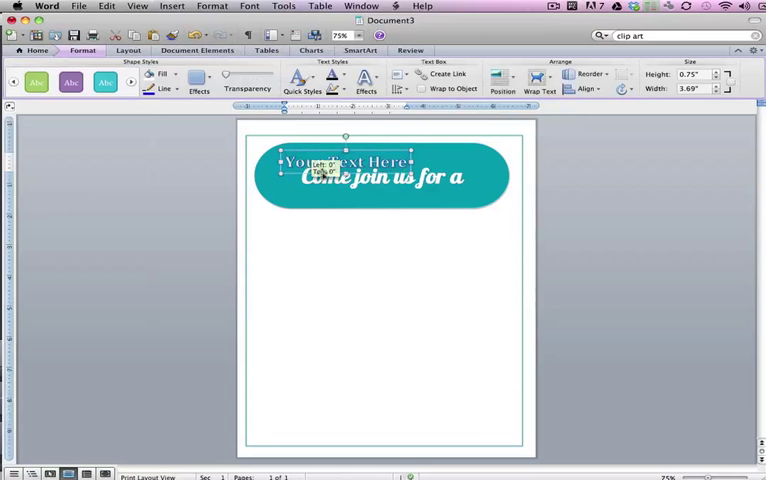
drag(345, 163, 388, 250)
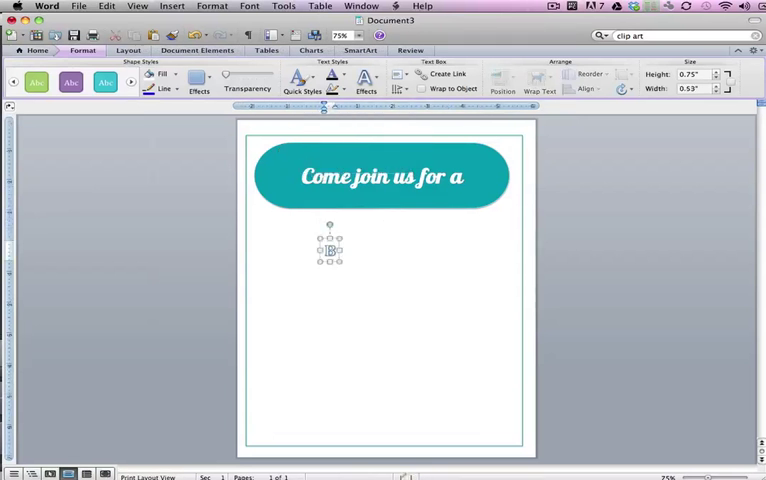
text(Bake Sale)
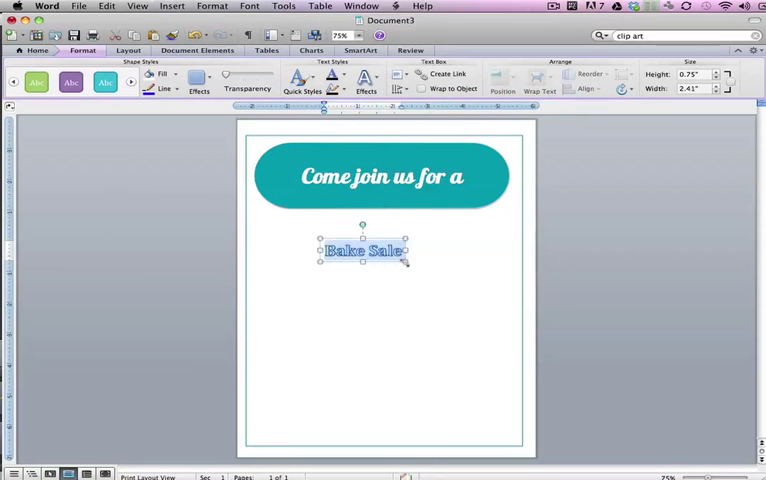
drag(405, 262, 475, 275)
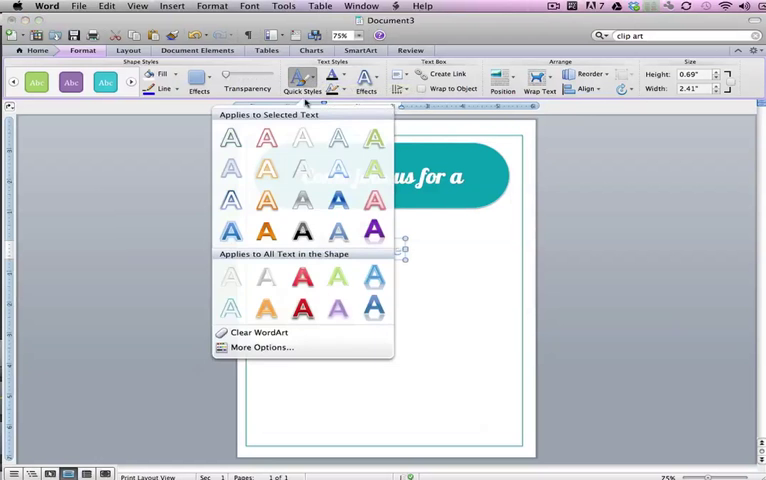
mouse_move(338, 167)
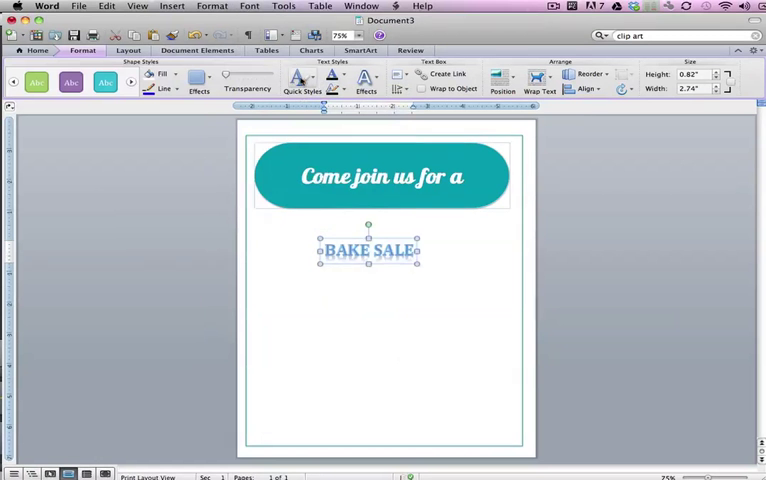
- Open the Format Text Effects settings for the BAKE SALE WordArt
click(302, 80)
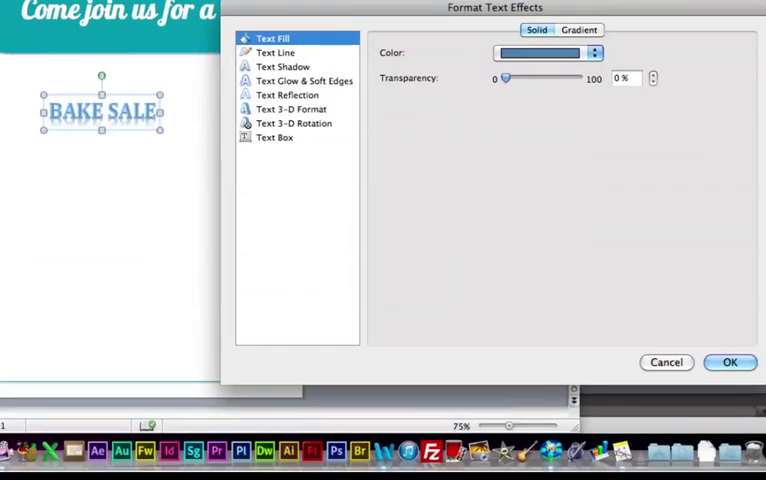
- Fill BAKE SALE with teal, review outline, glow, 3-D, reflection and shadow settings, and confirm
click(599, 52)
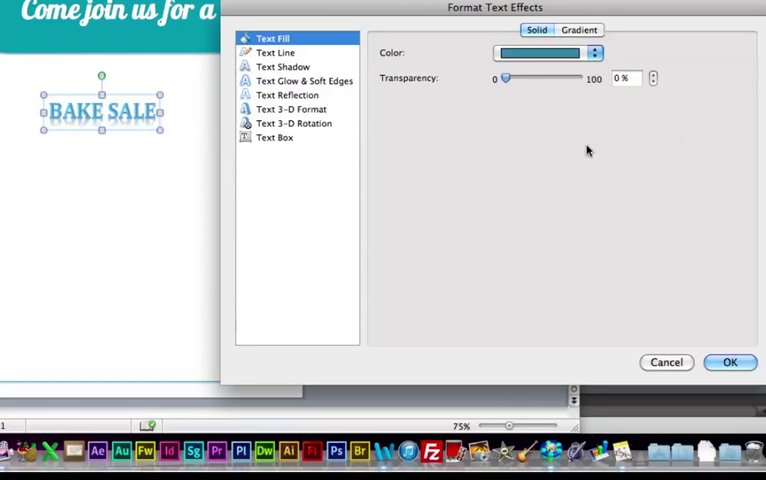
mouse_move(337, 75)
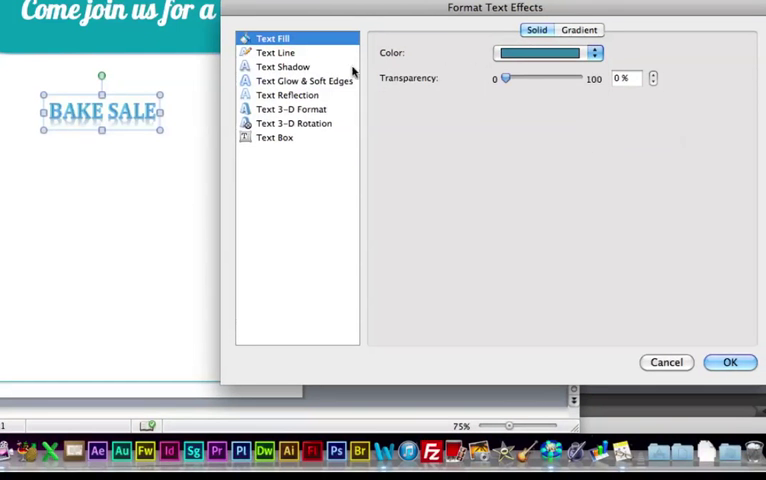
click(281, 53)
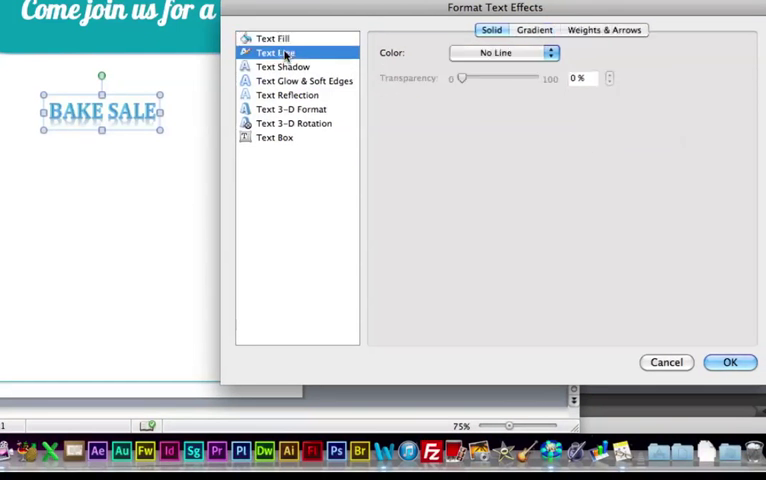
click(301, 80)
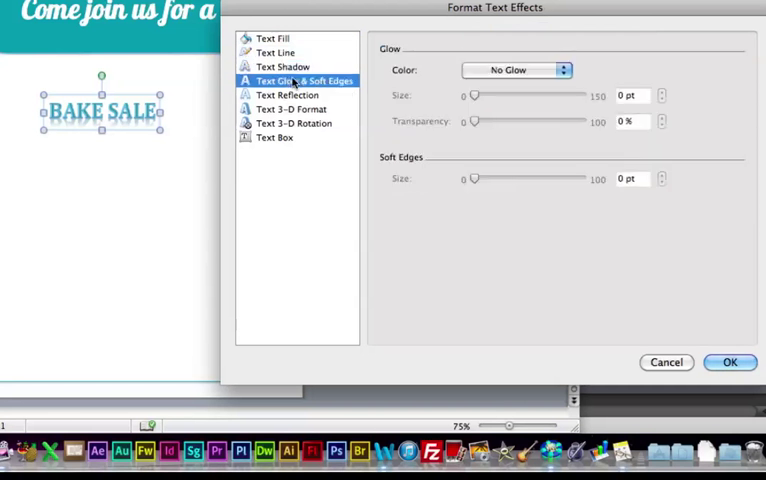
click(292, 109)
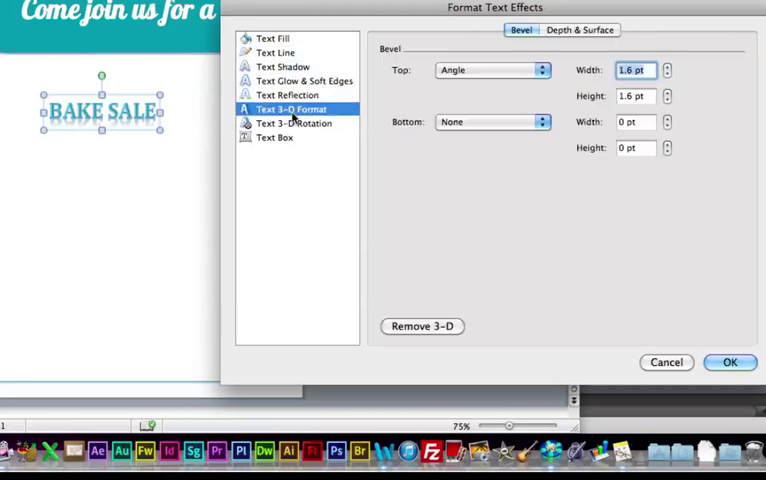
click(293, 123)
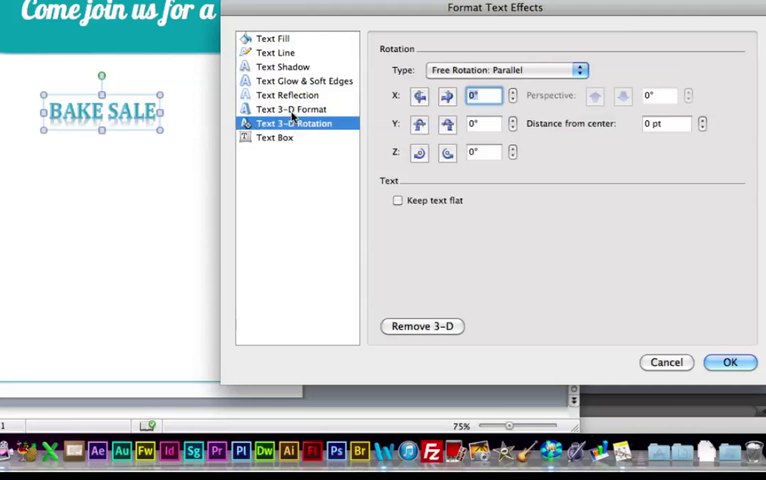
click(288, 94)
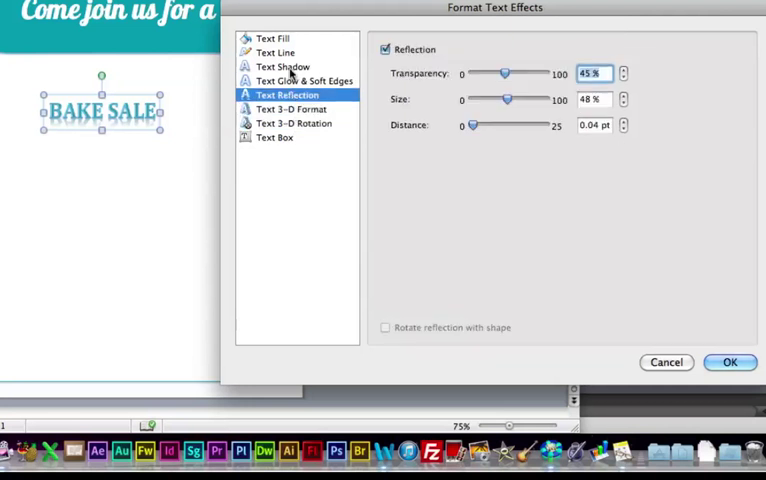
click(284, 67)
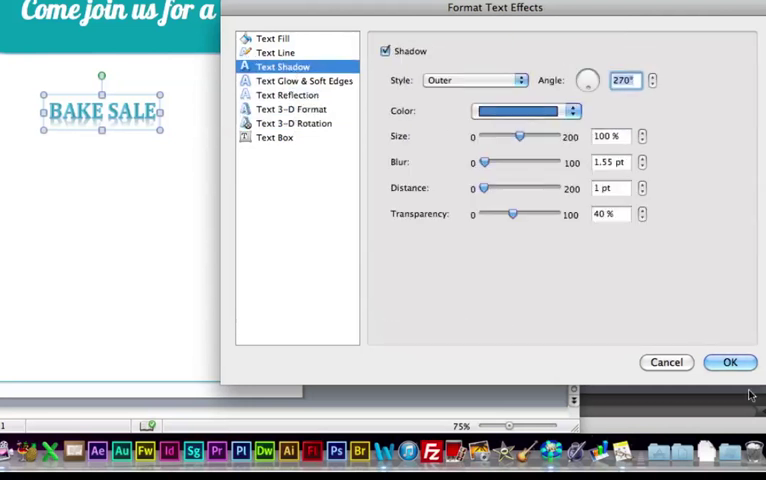
click(729, 362)
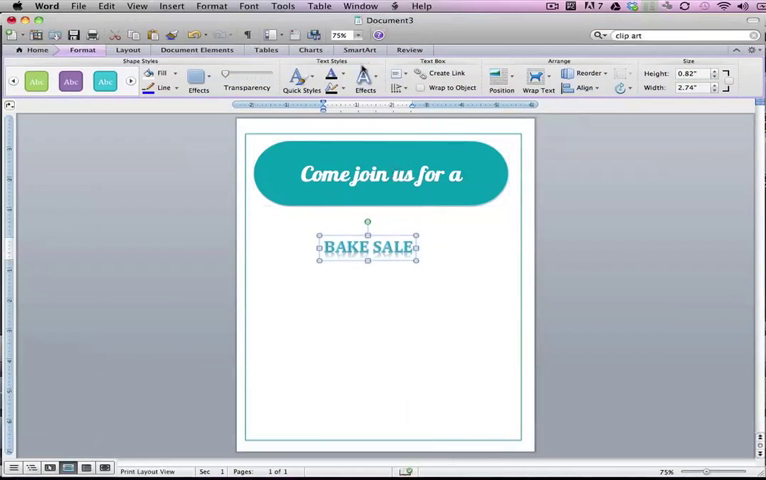
- Try several Transform warp shapes on BAKE SALE, settling on Arch Up
click(363, 80)
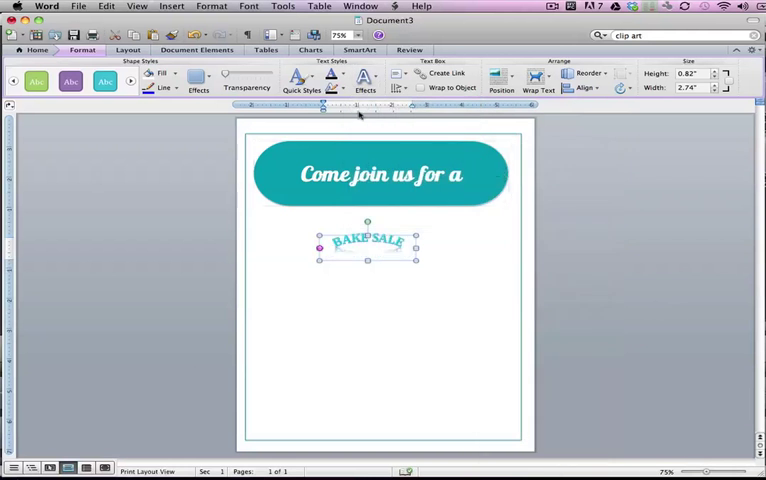
mouse_move(364, 80)
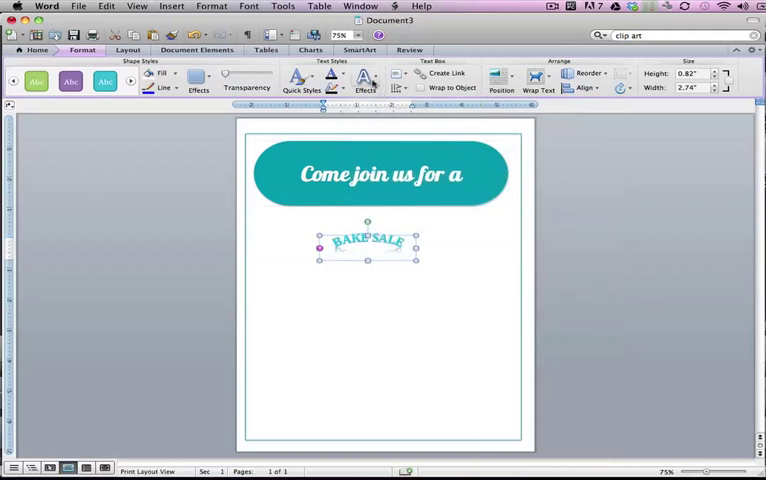
click(363, 80)
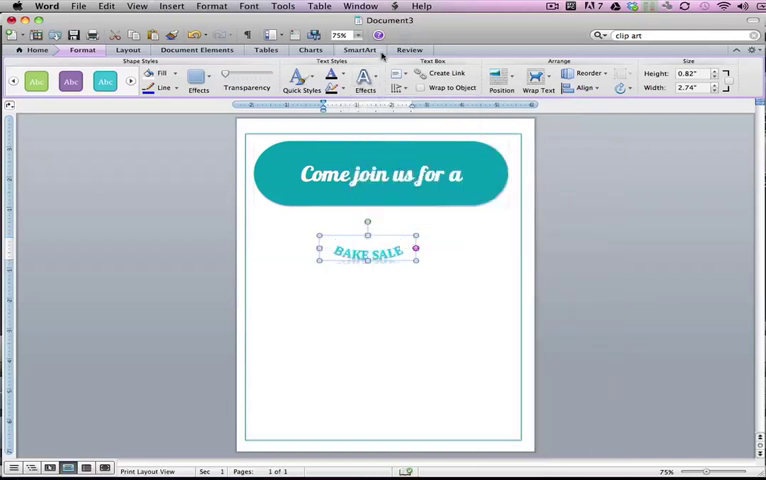
click(365, 85)
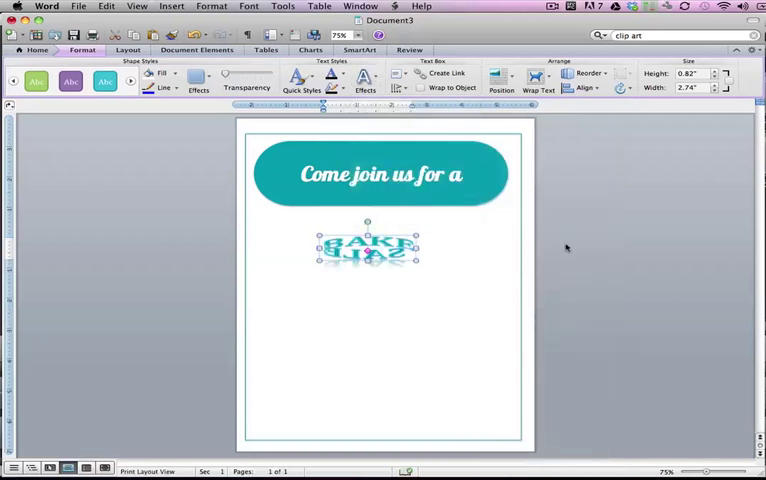
click(363, 80)
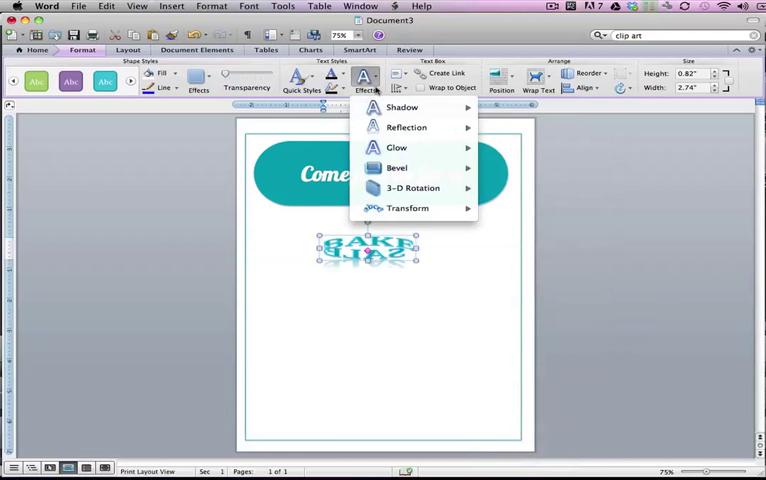
click(407, 208)
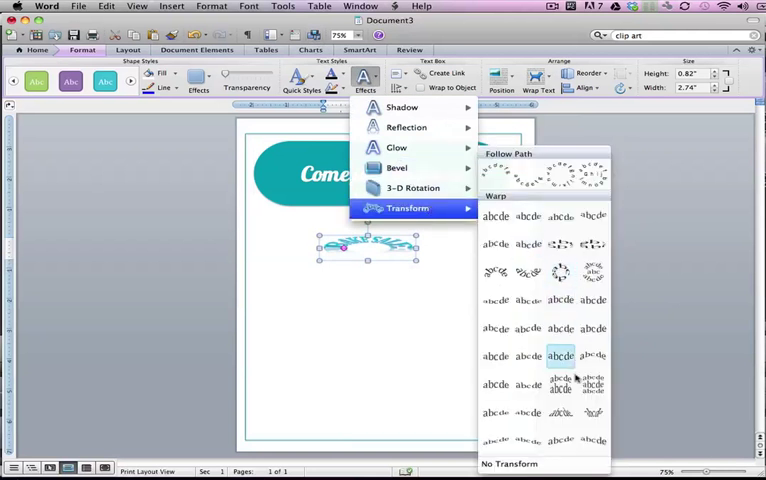
click(561, 356)
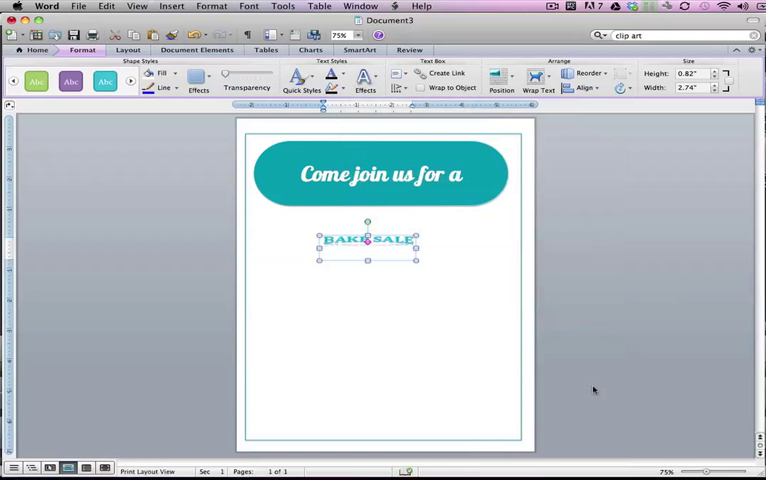
click(364, 80)
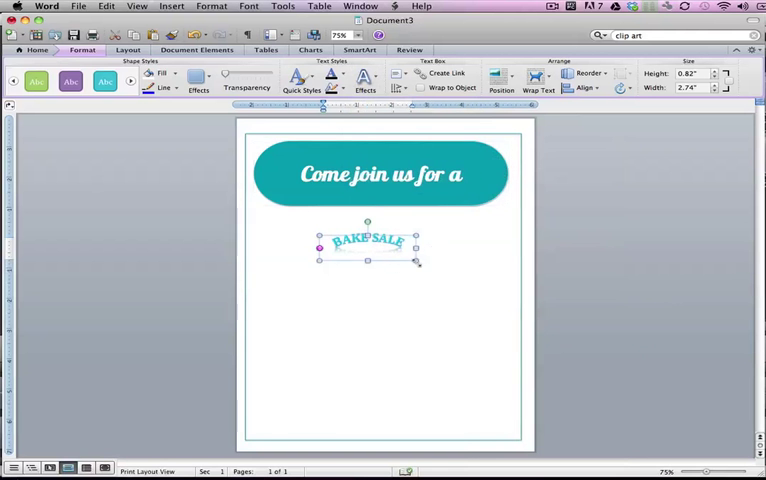
- Enlarge the BAKE SALE box and raise the font size to 72 point
drag(417, 260, 470, 283)
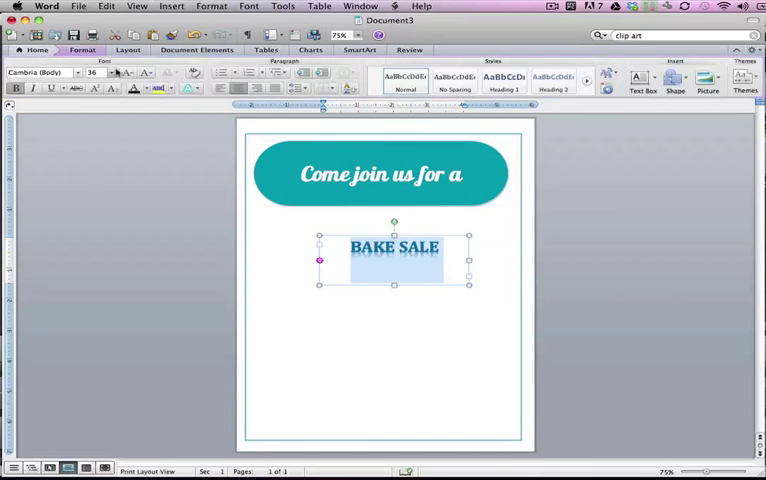
click(124, 72)
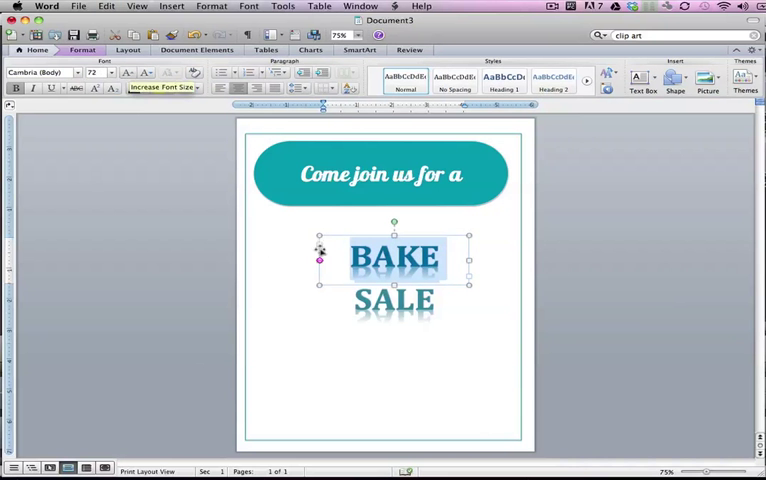